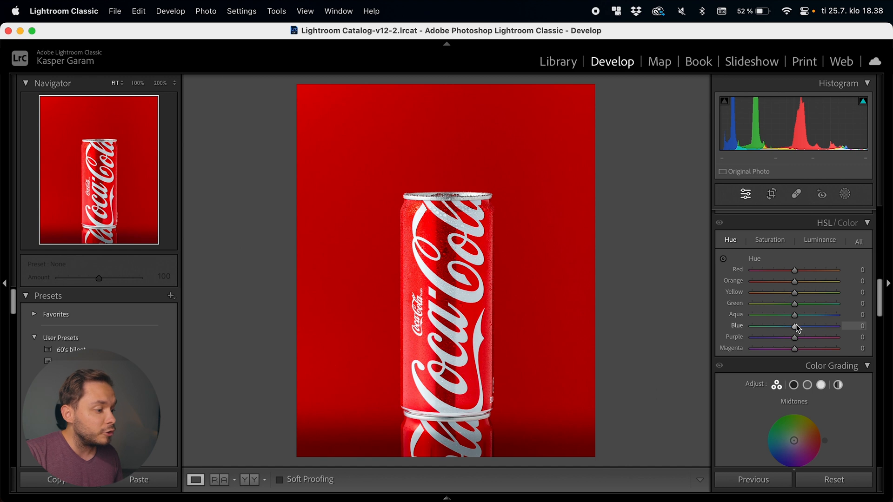
pyautogui.moveTo(794, 306)
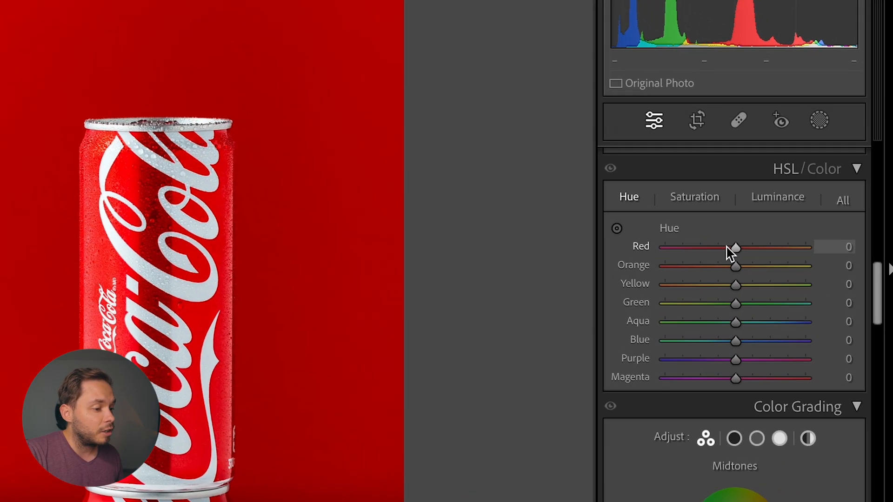
# Try shifting the global red hue (whole photo turns orange), reset it, then start a subject mask on the can
pyautogui.moveTo(734, 246); pyautogui.dragTo(710, 235)
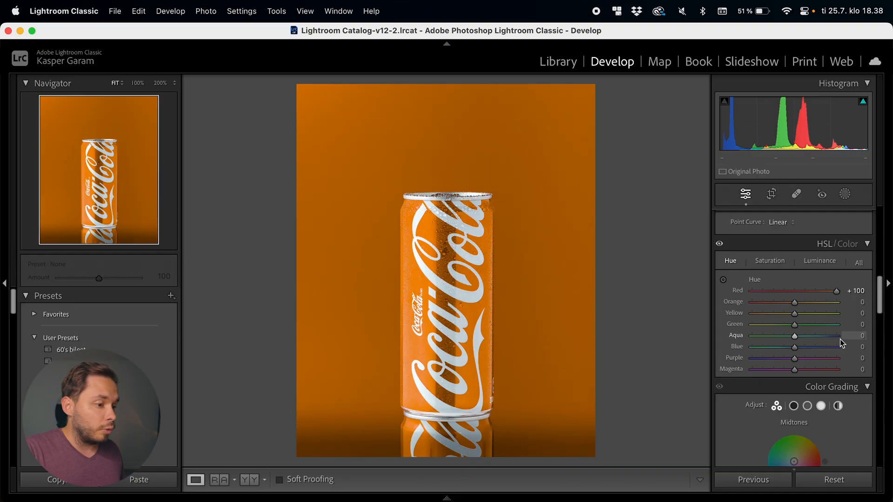
pyautogui.moveTo(836, 290); pyautogui.dragTo(804, 290)
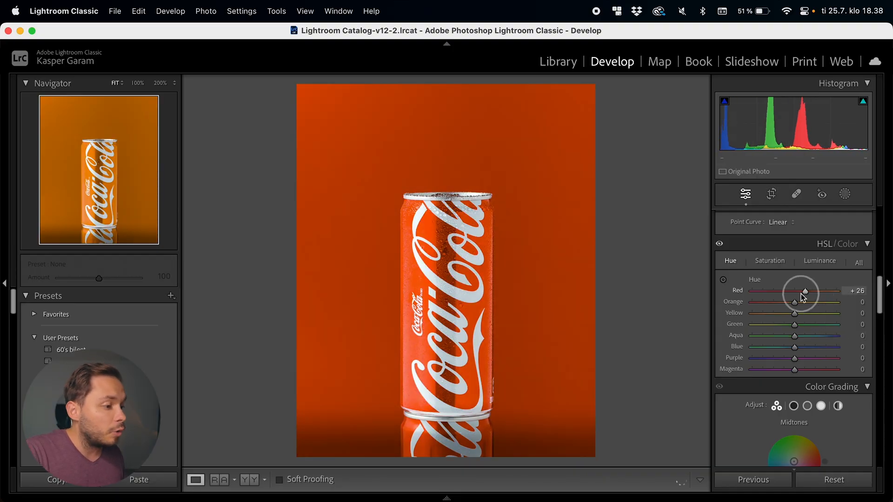
pyautogui.moveTo(804, 292); pyautogui.dragTo(790, 291)
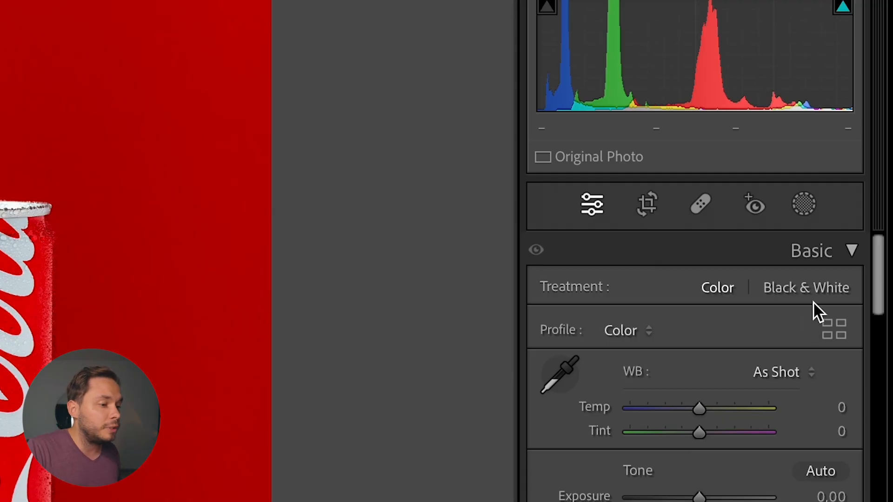
pyautogui.click(803, 204)
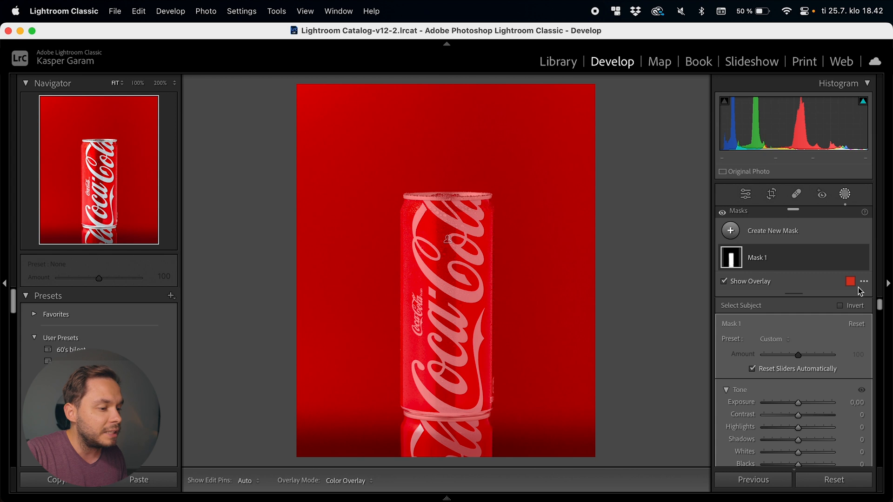
# Change the mask overlay colour from red to yellow-green so the can's selection shows clearly
pyautogui.click(850, 281)
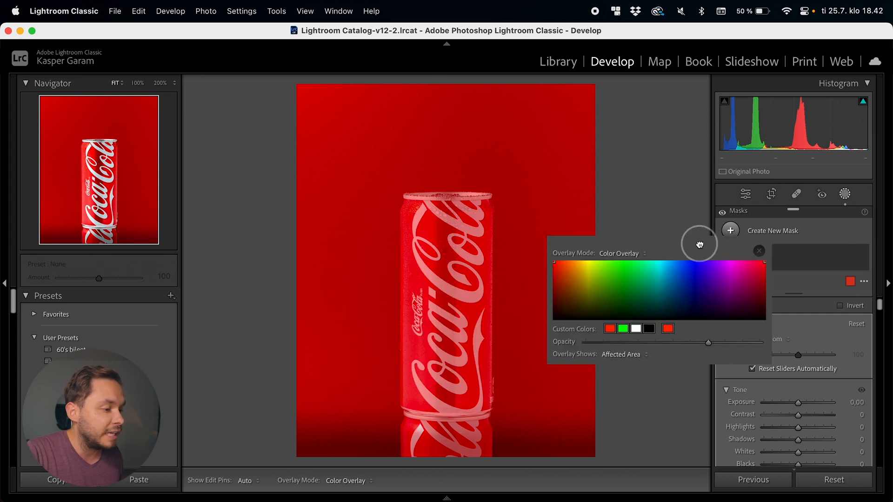
pyautogui.click(580, 263)
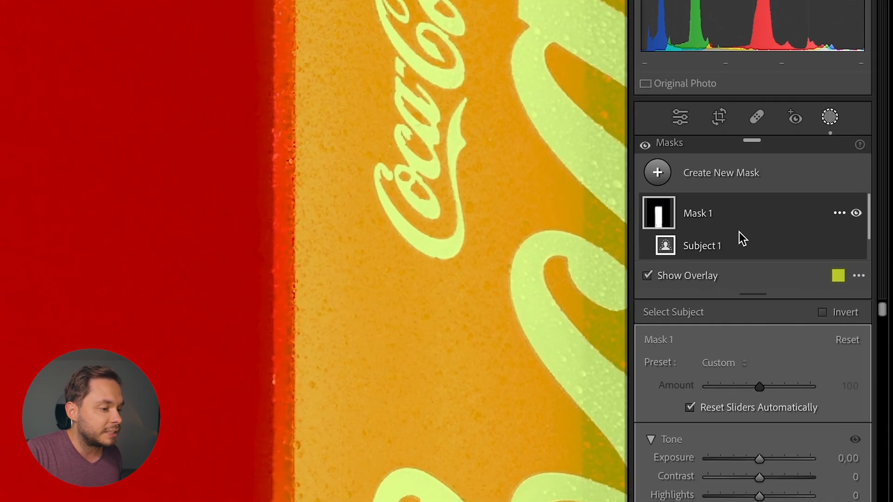
# Add a Brush component to Mask 1 and paint over the can's missed top and bottom edges
pyautogui.click(643, 206)
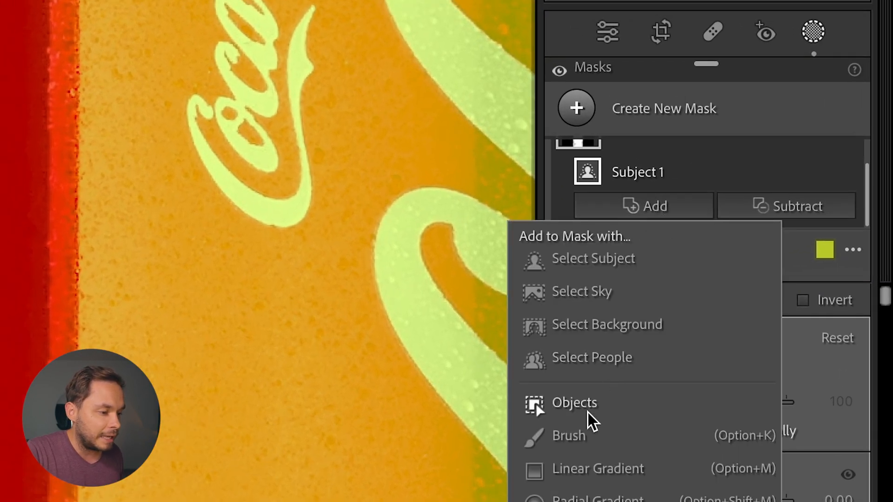
pyautogui.click(569, 436)
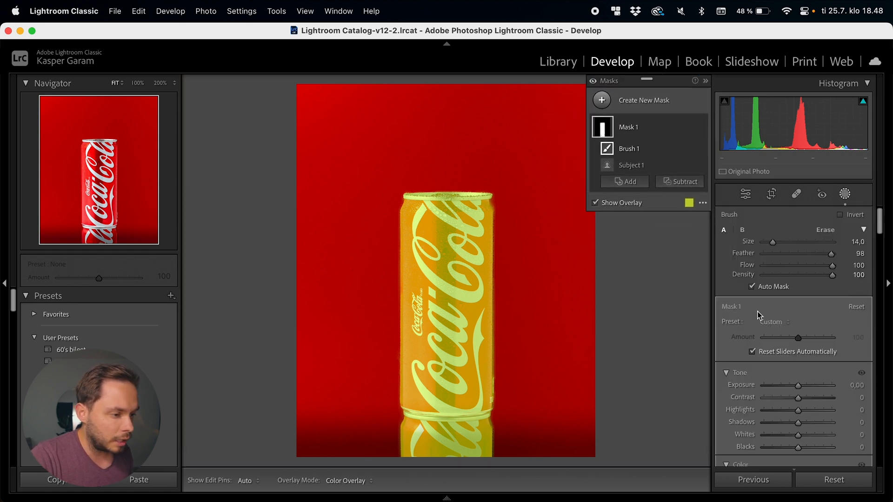
# Hide the overlay, shift the can's mask Hue to about -168 (blue) and lower Exposure to -0.95
pyautogui.scroll(-3)
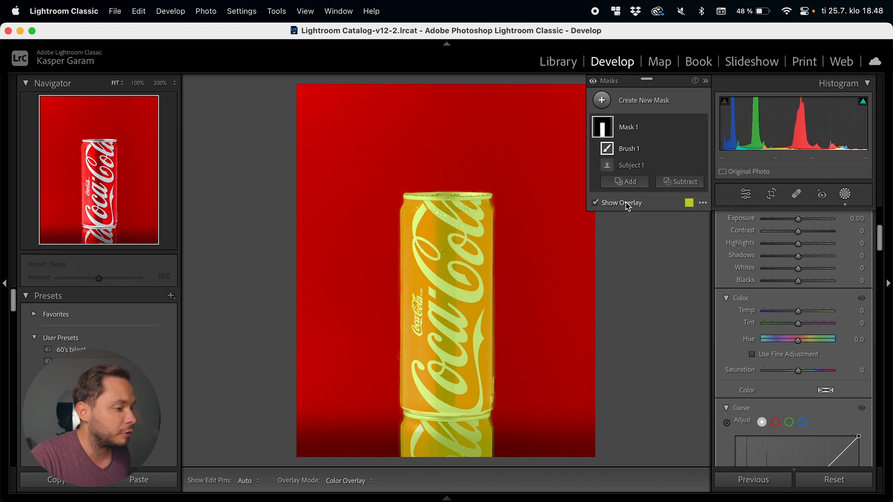
pyautogui.click(595, 202)
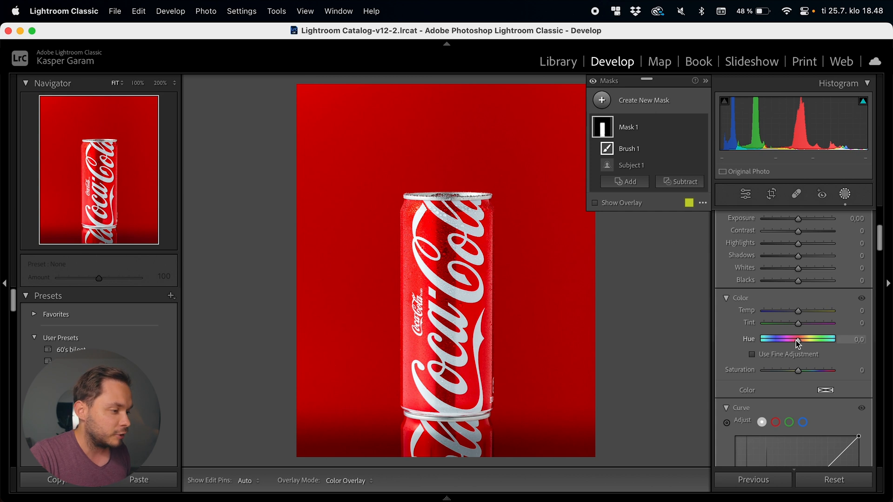
pyautogui.moveTo(798, 339); pyautogui.dragTo(818, 340)
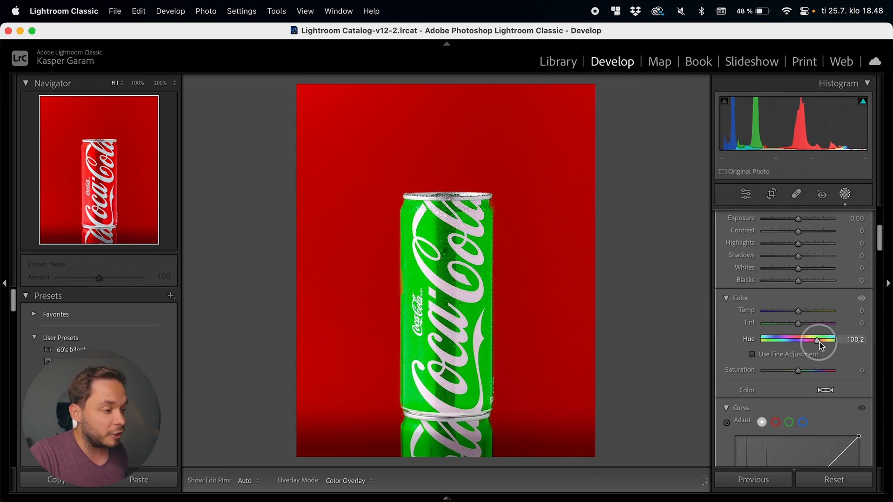
pyautogui.moveTo(820, 340); pyautogui.dragTo(765, 340)
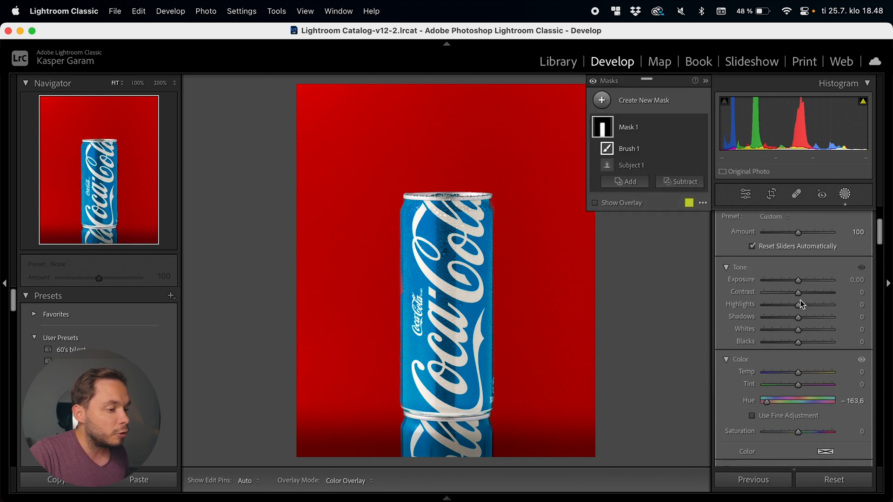
pyautogui.moveTo(811, 280); pyautogui.dragTo(807, 280)
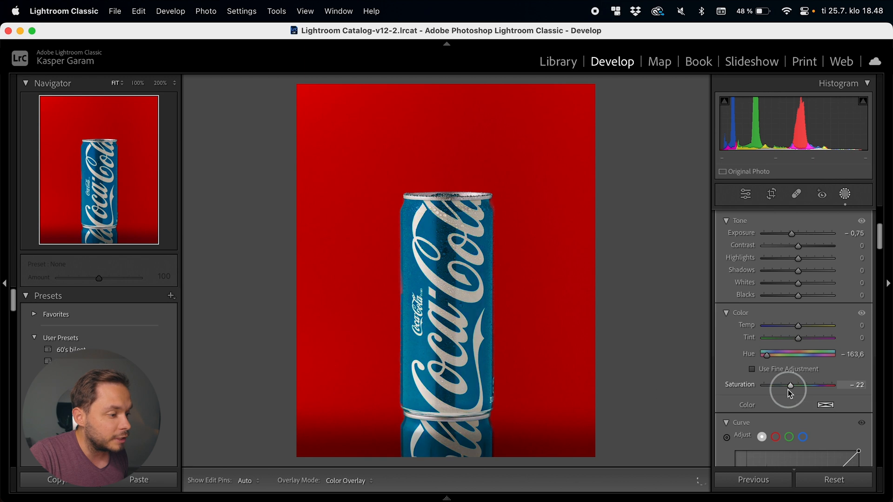
# Lower the can's Saturation to -56, fine-tune the hue toward dark turquoise and finish the mask
pyautogui.moveTo(790, 385); pyautogui.dragTo(785, 396)
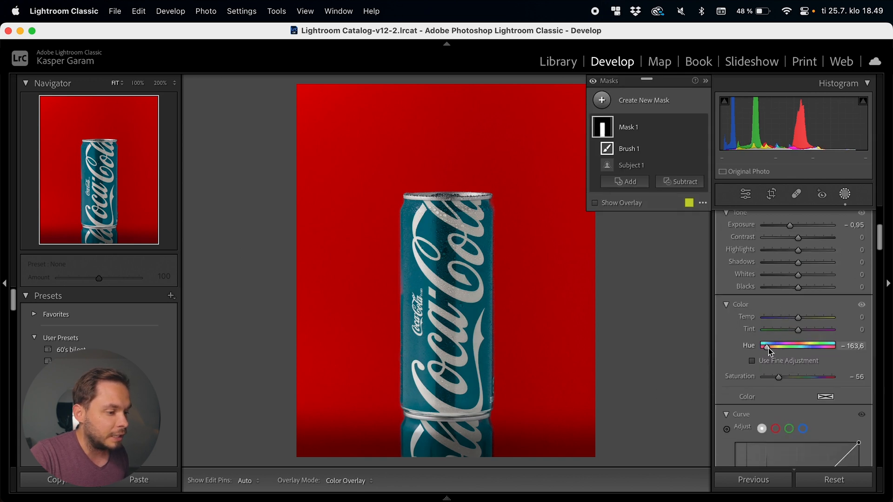
pyautogui.moveTo(767, 346); pyautogui.dragTo(765, 349)
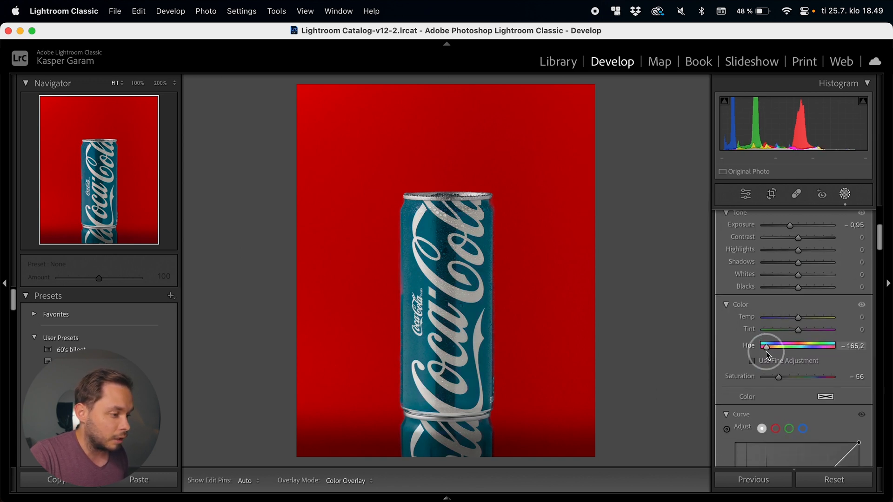
pyautogui.moveTo(767, 345); pyautogui.dragTo(765, 346)
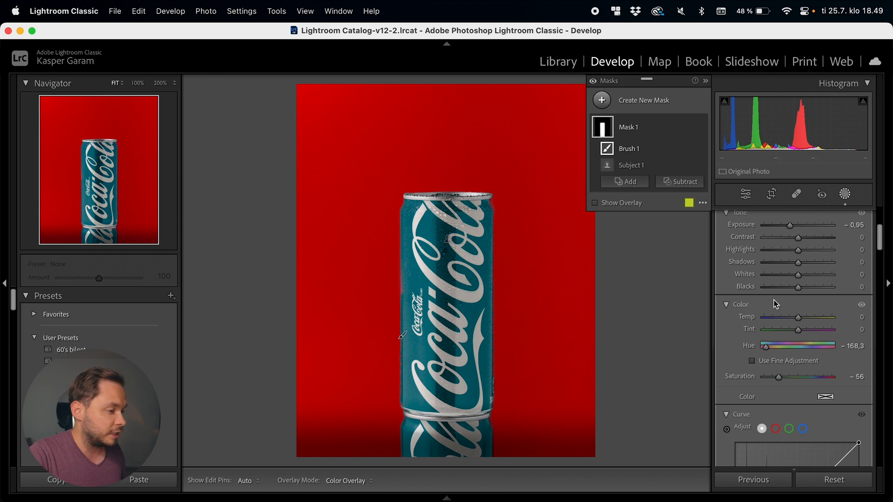
pyautogui.click(445, 268)
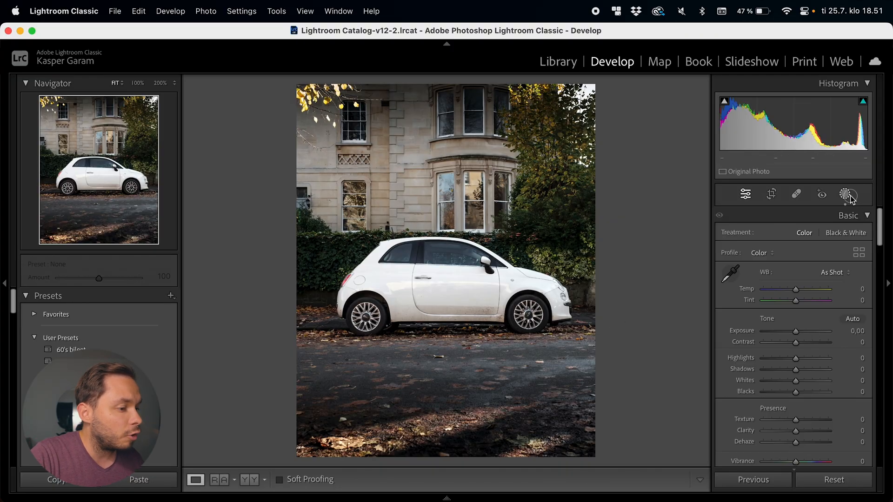
# Mask the white car as subject, shift its hue to mint green and lower Exposure slightly
pyautogui.click(846, 194)
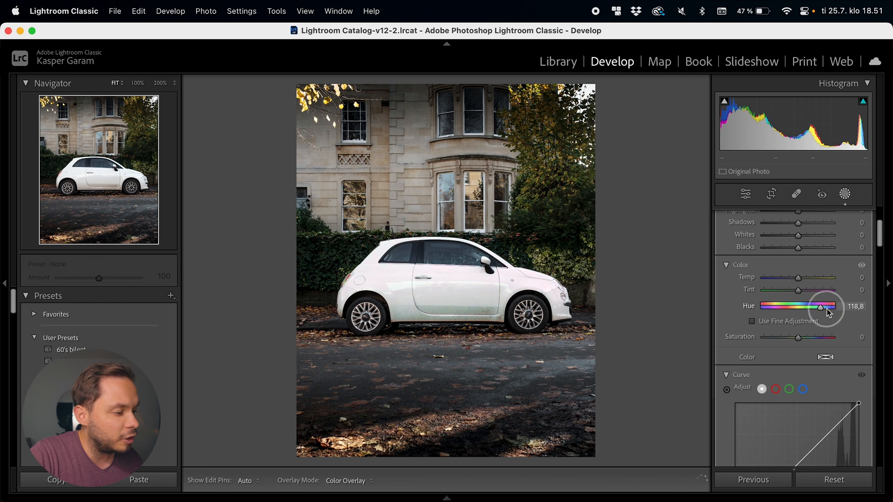
pyautogui.moveTo(825, 306); pyautogui.dragTo(807, 306)
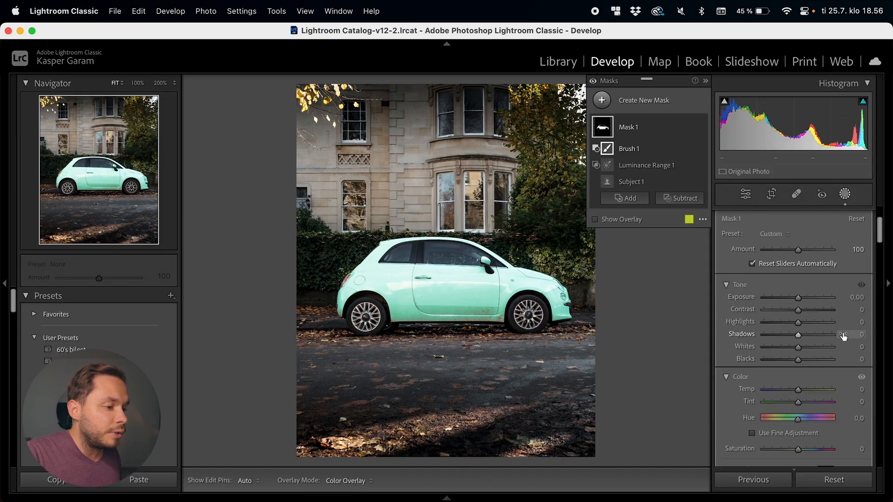
pyautogui.moveTo(798, 298); pyautogui.dragTo(794, 299)
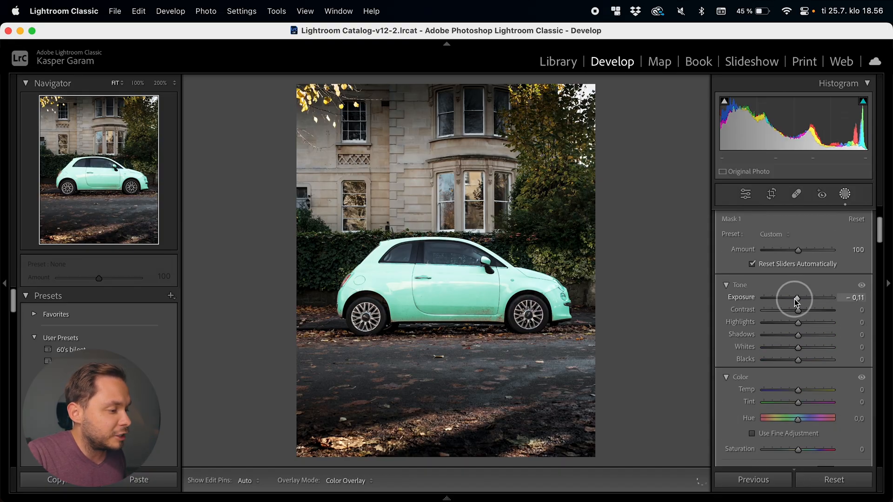
pyautogui.moveTo(797, 300); pyautogui.dragTo(787, 300)
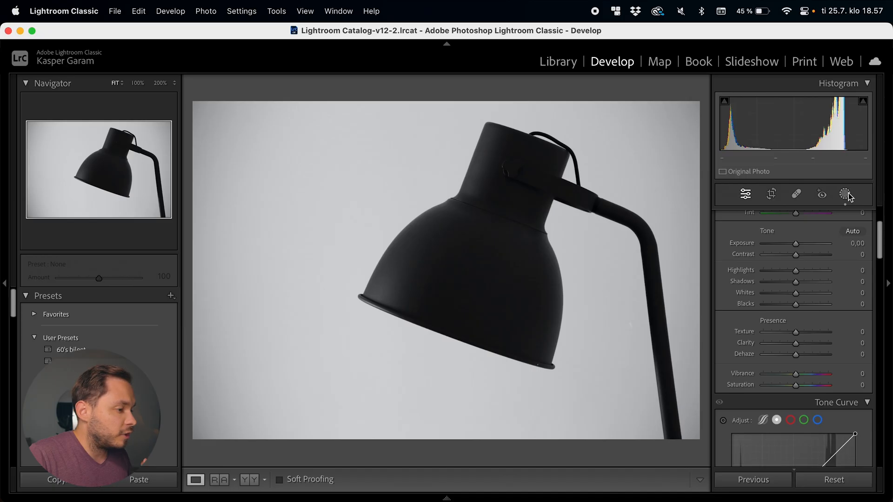
# Select Mask 1 on the lamp and set its Color swatch to purple
pyautogui.click(845, 194)
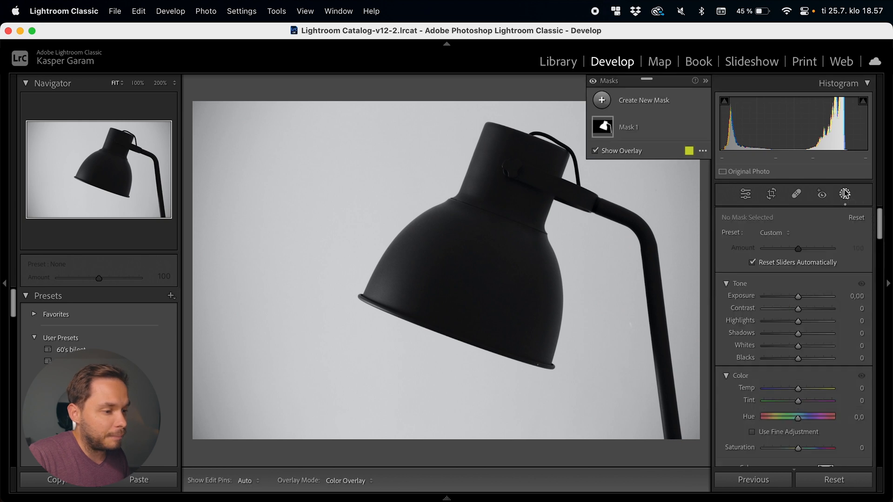
pyautogui.click(629, 127)
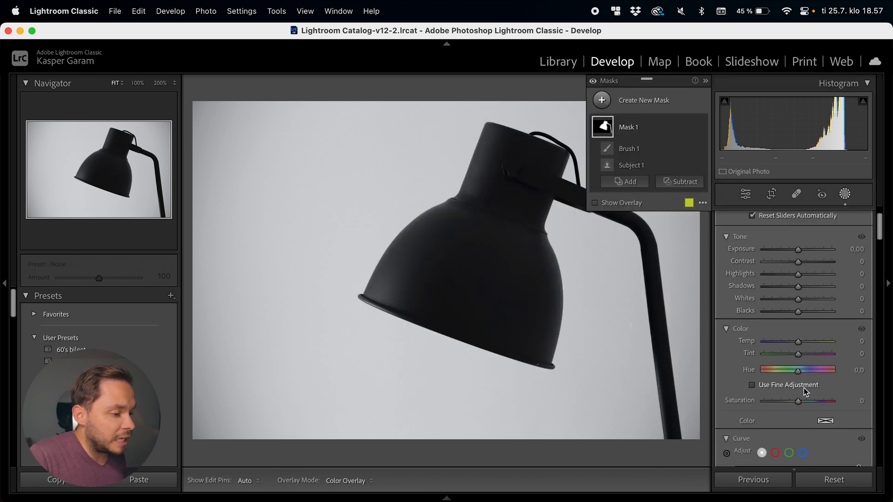
pyautogui.click(807, 420)
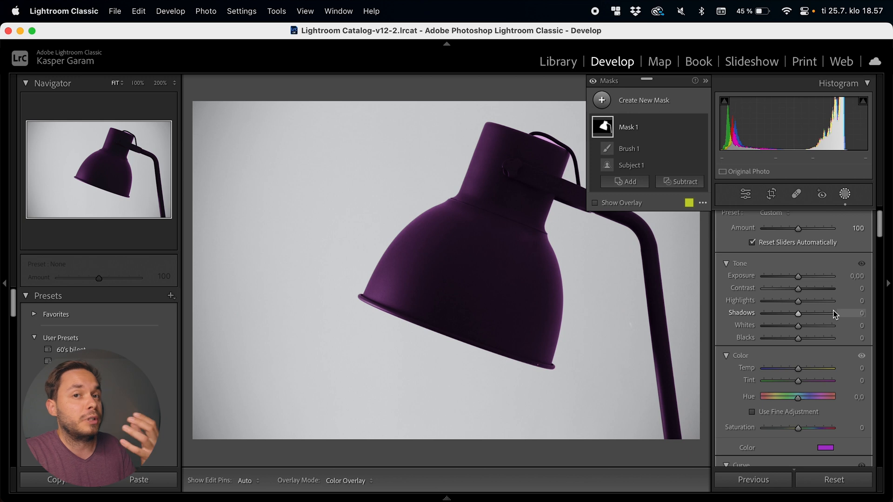
# Raise the lamp's Exposure to 1.22, Contrast to 29 and set Blacks to -19
pyautogui.moveTo(797, 275); pyautogui.dragTo(799, 275)
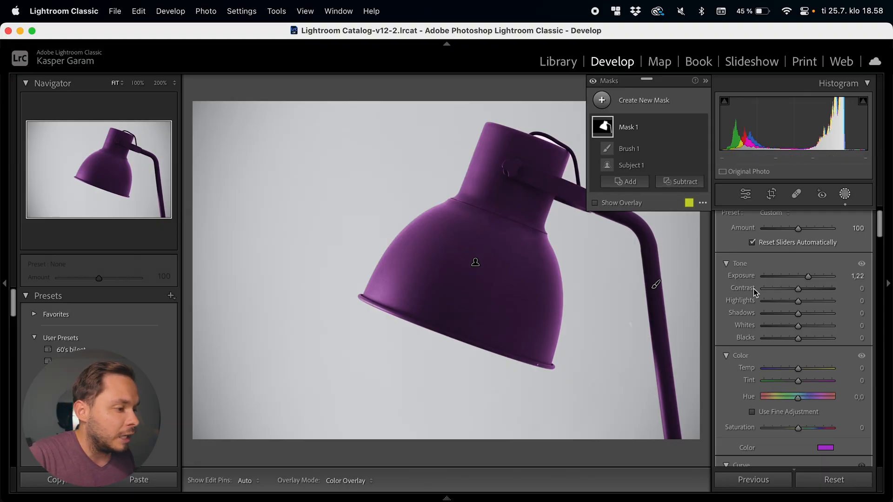
pyautogui.moveTo(798, 300); pyautogui.dragTo(804, 308)
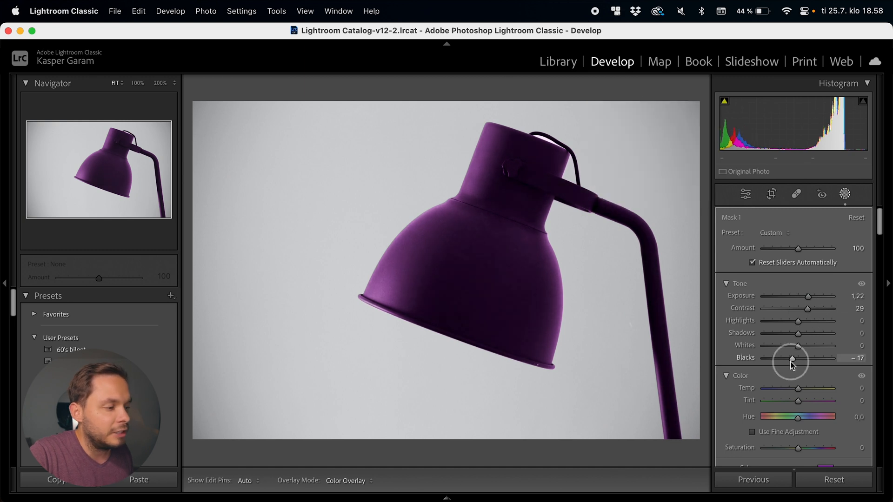
pyautogui.moveTo(791, 359); pyautogui.dragTo(790, 359)
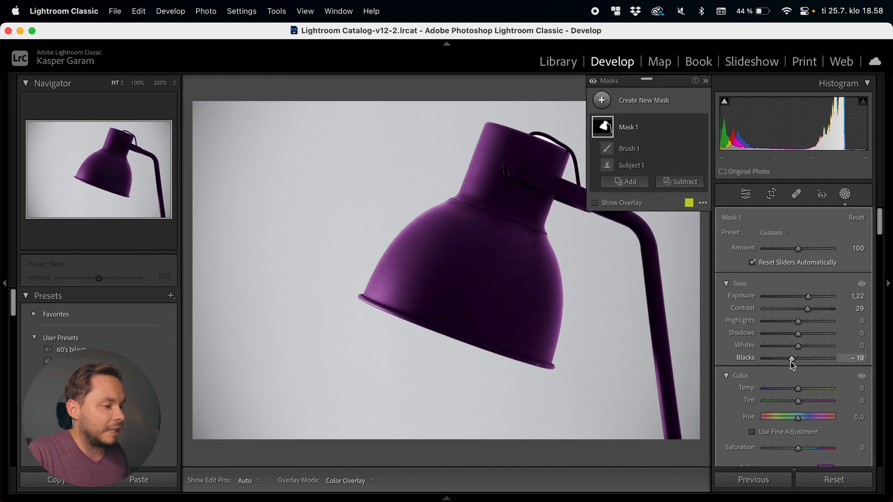